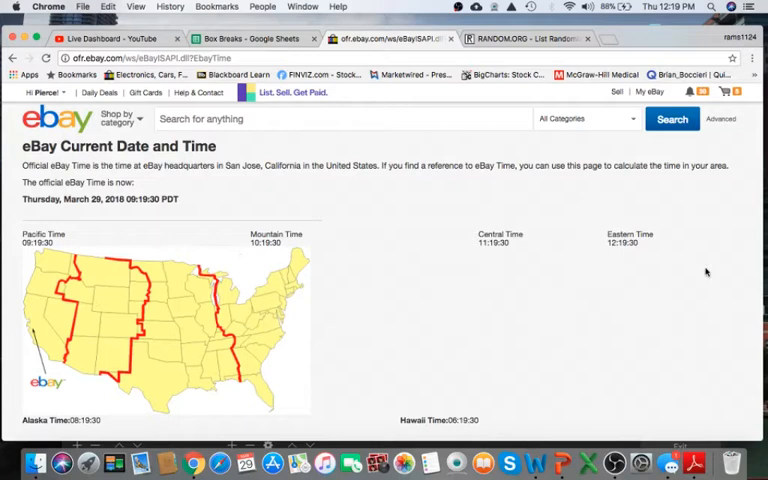
pyautogui.moveTo(314, 249)
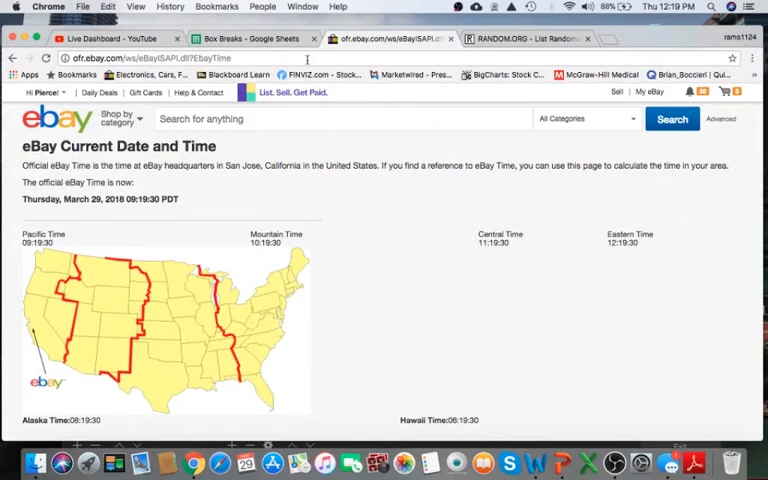
# - Scroll through the buyer names in column C of the #612 Gold Sigs NFL sheet
pyautogui.click(245, 38)
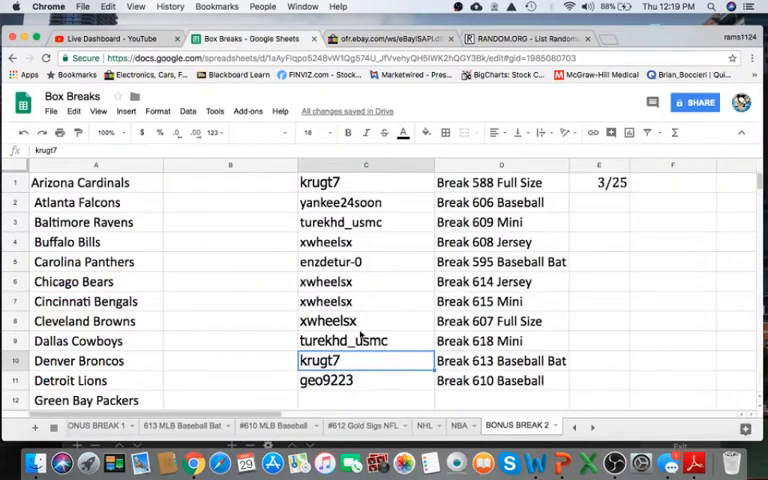
pyautogui.click(363, 425)
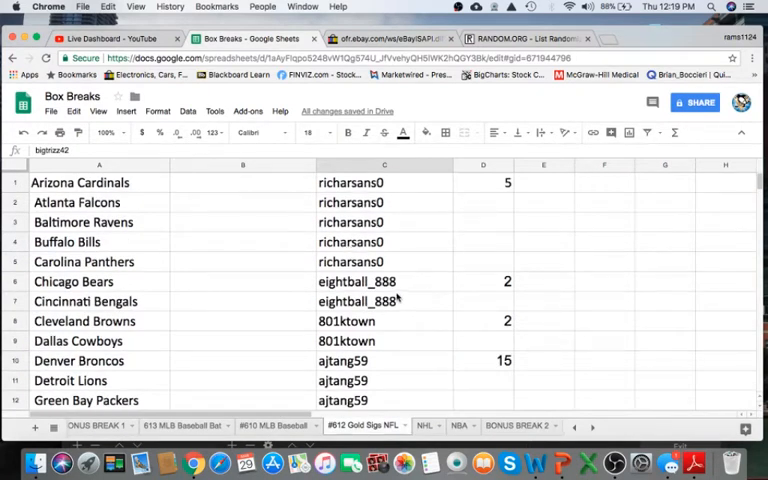
pyautogui.scroll(-3)
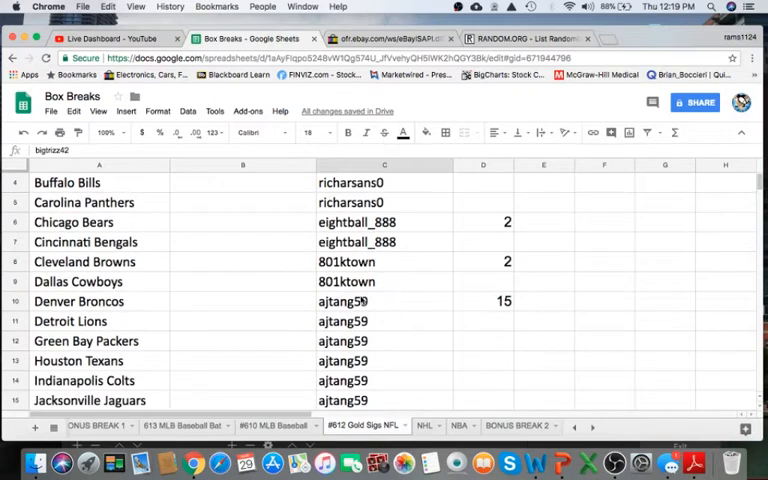
pyautogui.scroll(-3)
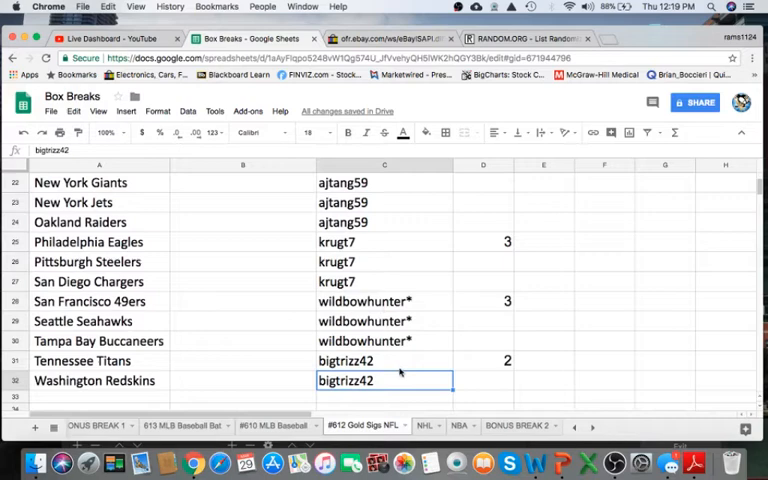
pyautogui.click(384, 164)
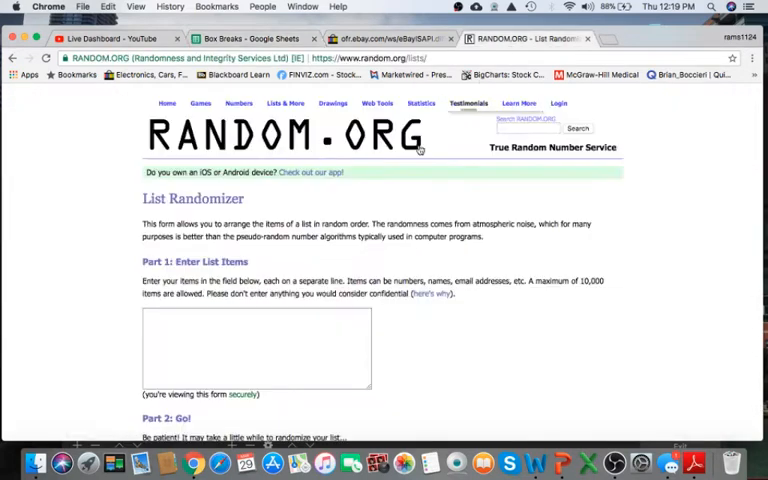
# - Randomize the 32 buyer names on RANDOM.ORG and reshuffle them three more times
pyautogui.scroll(-3)
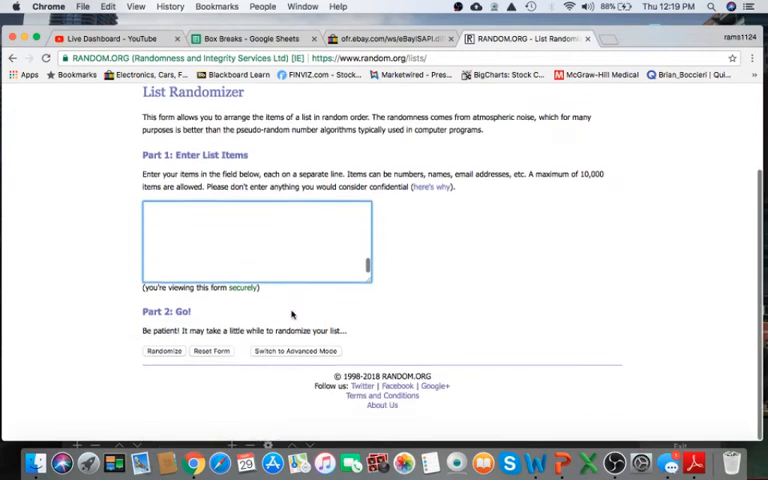
pyautogui.click(164, 350)
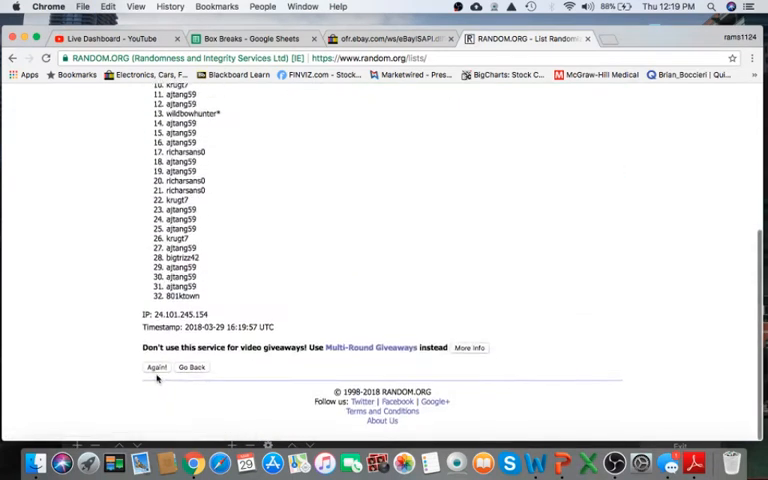
pyautogui.click(156, 368)
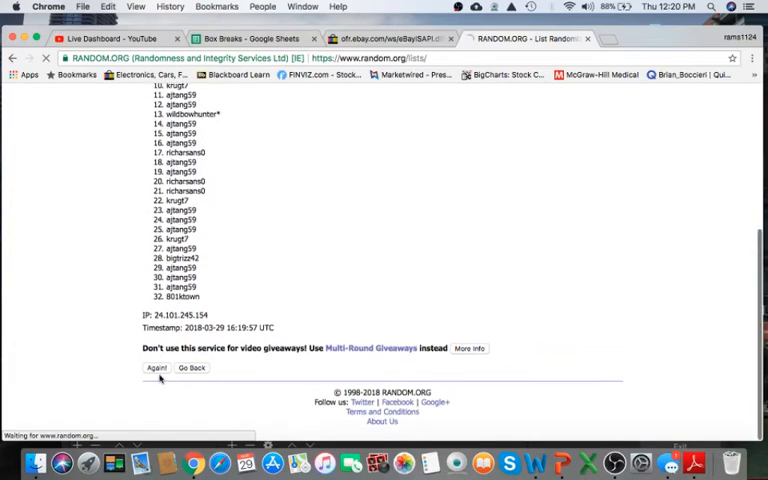
pyautogui.click(156, 368)
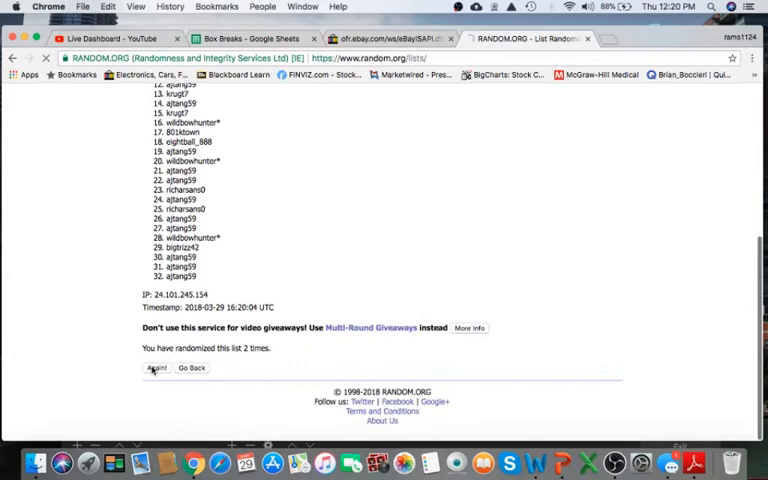
pyautogui.click(156, 368)
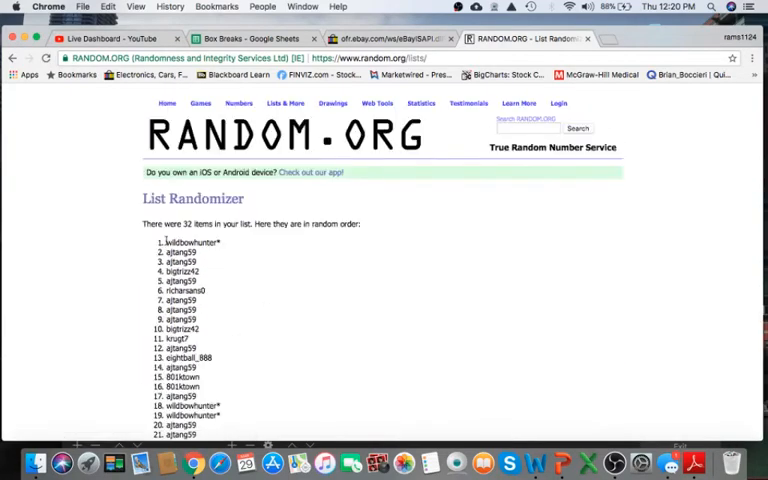
pyautogui.scroll(-3)
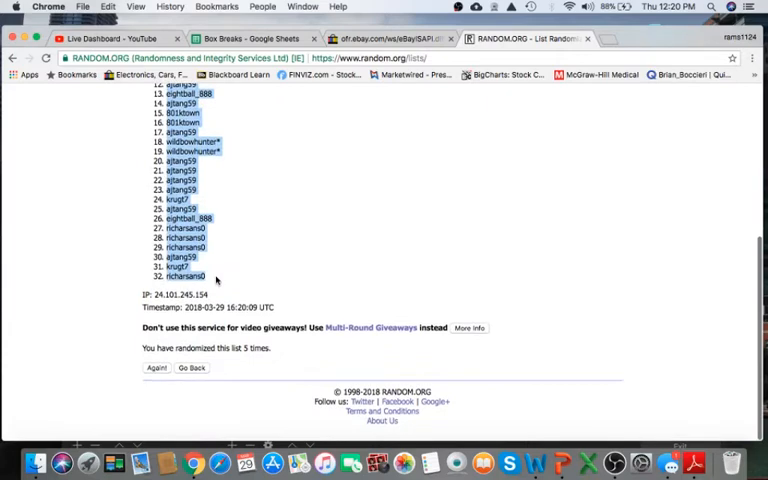
pyautogui.click(250, 38)
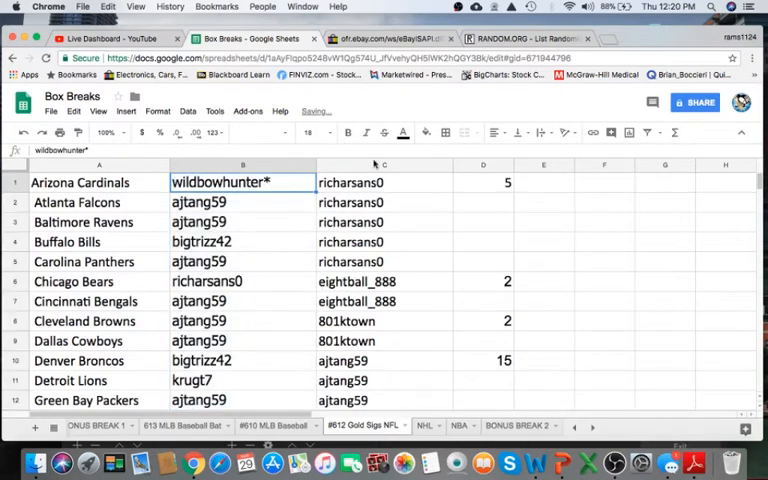
# - Check buyers assigned to Ravens, Panthers, Bengals, Broncos, Jaguars, then scroll through the remaining teams
pyautogui.click(242, 222)
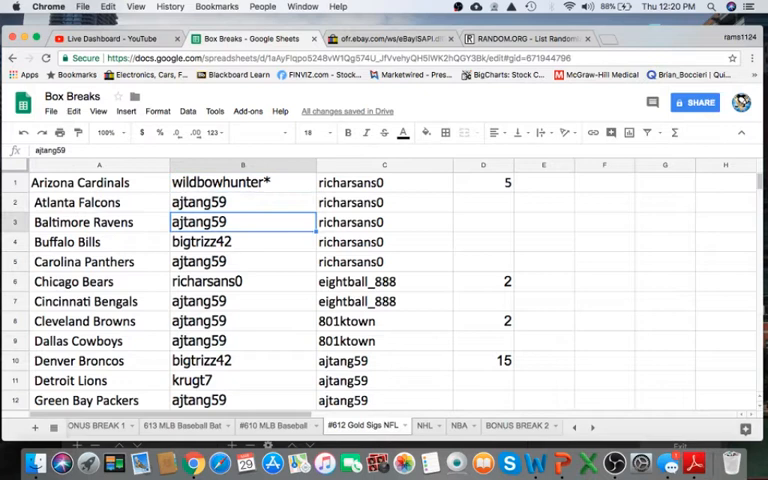
pyautogui.click(242, 261)
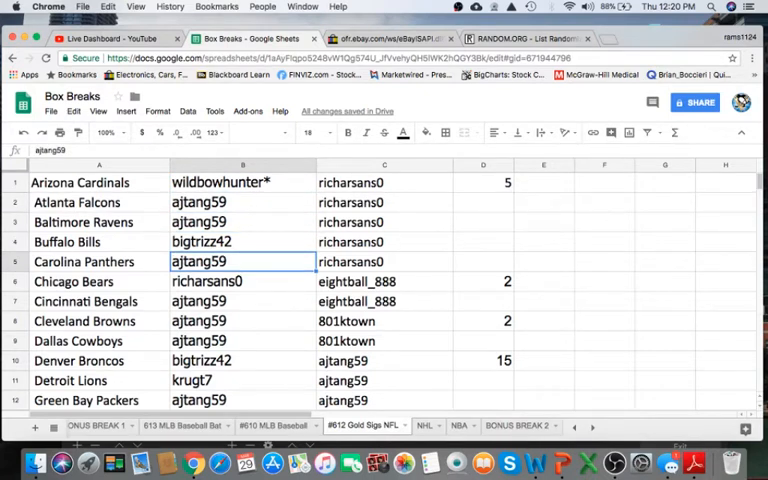
pyautogui.click(242, 301)
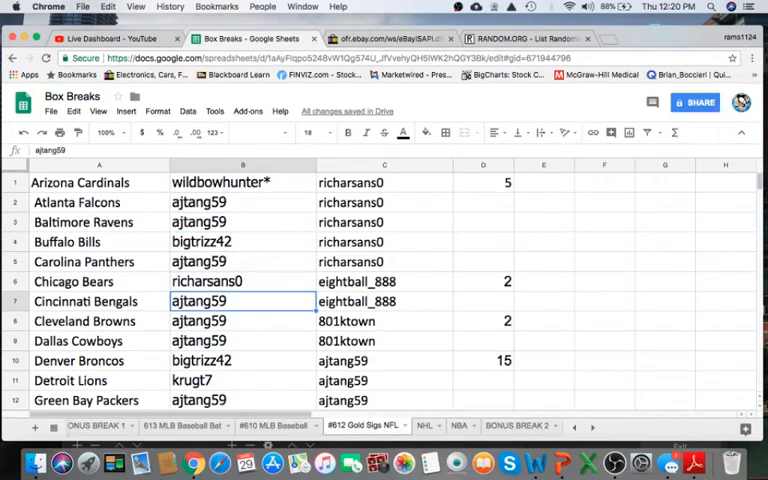
pyautogui.click(242, 360)
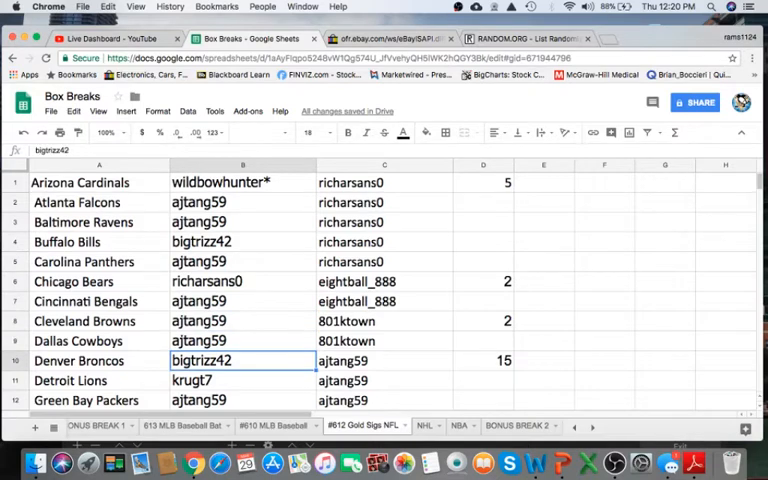
pyautogui.scroll(-3)
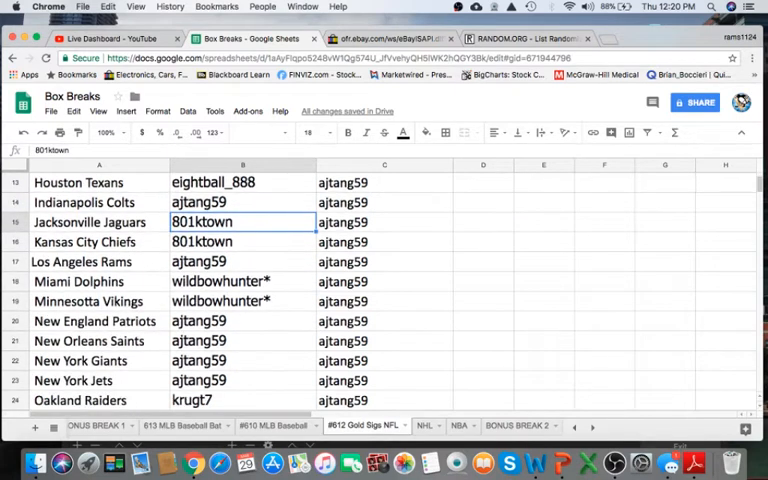
pyautogui.click(242, 281)
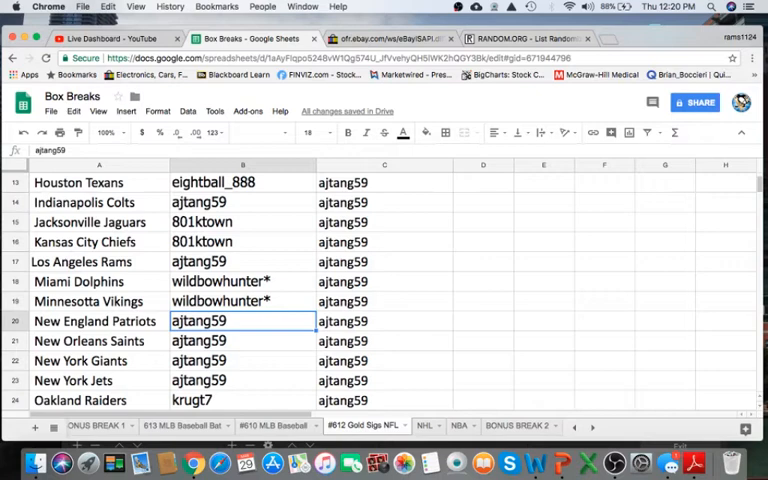
pyautogui.scroll(-3)
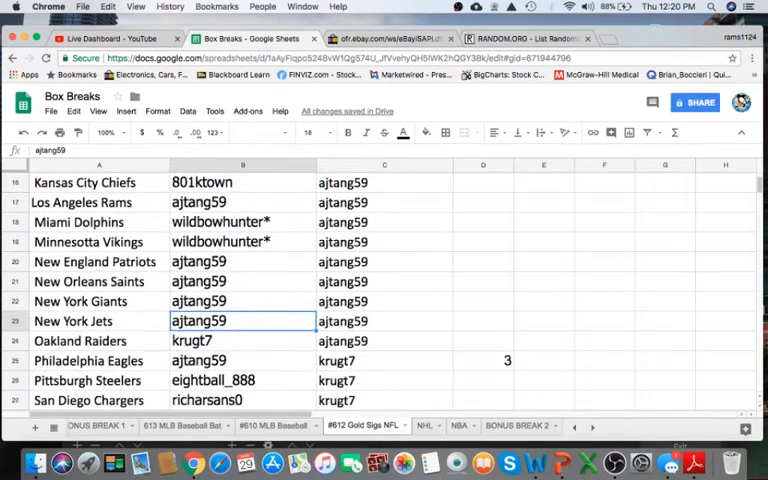
pyautogui.scroll(-3)
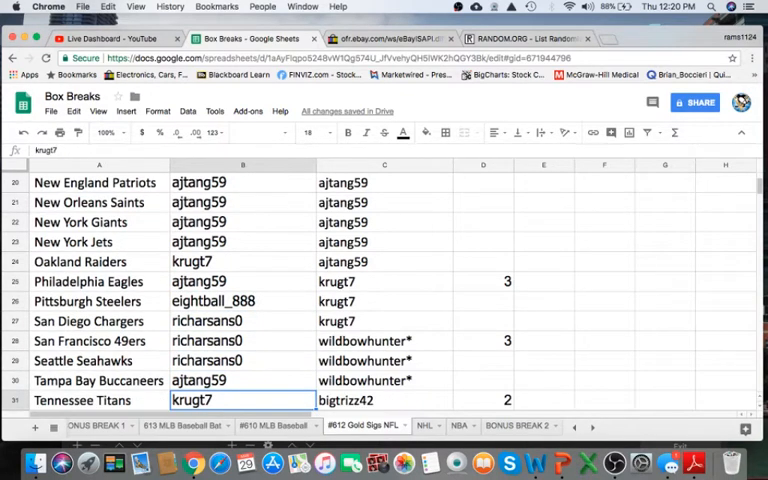
pyautogui.scroll(-3)
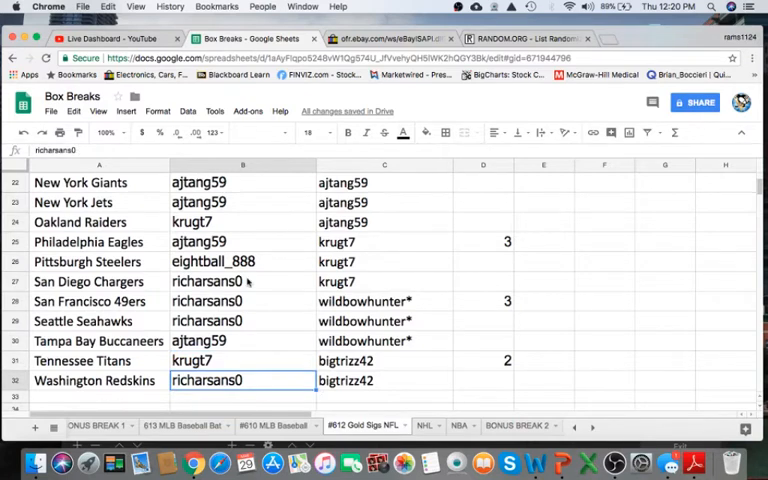
pyautogui.scroll(-3)
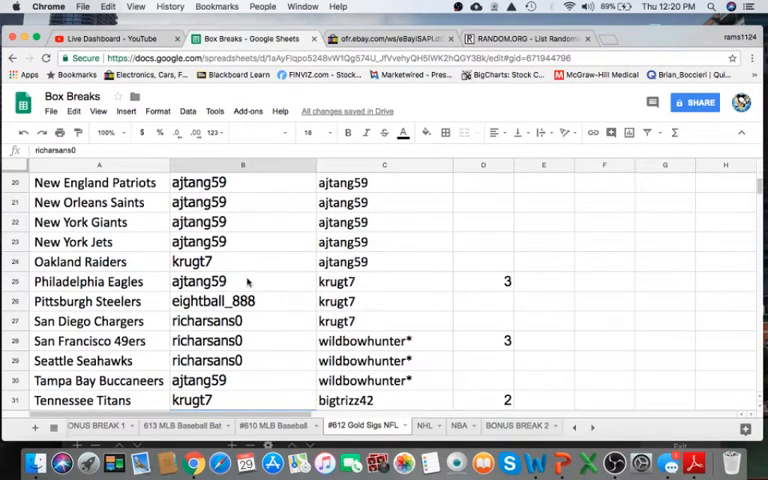
pyautogui.scroll(3)
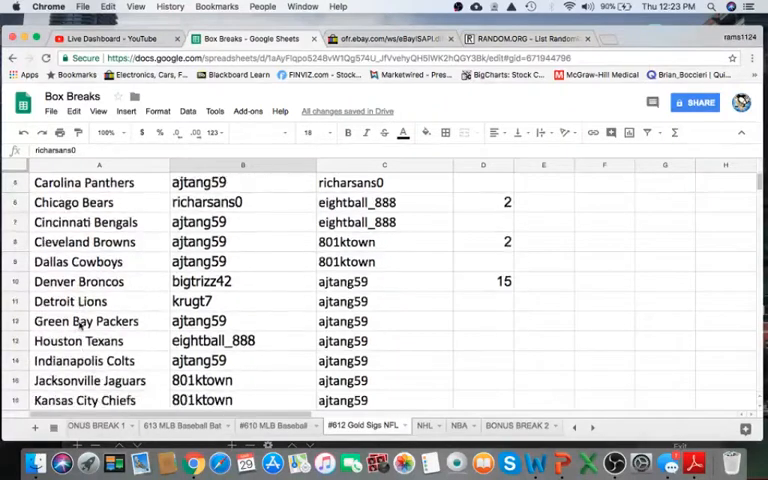
pyautogui.scroll(-3)
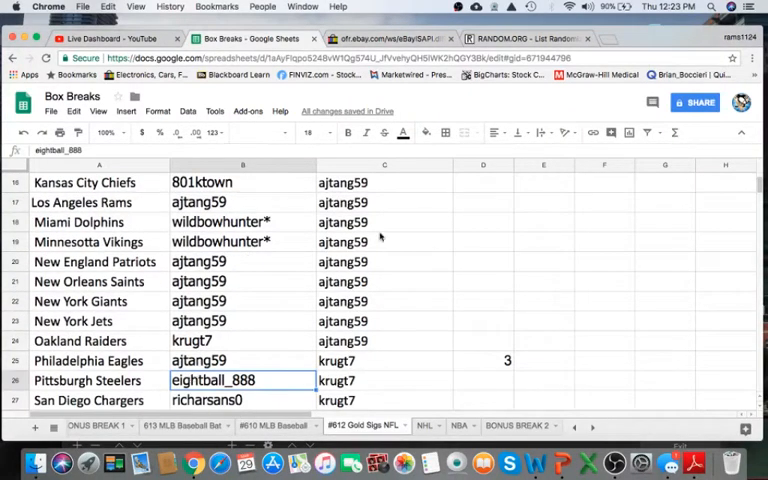
pyautogui.click(347, 132)
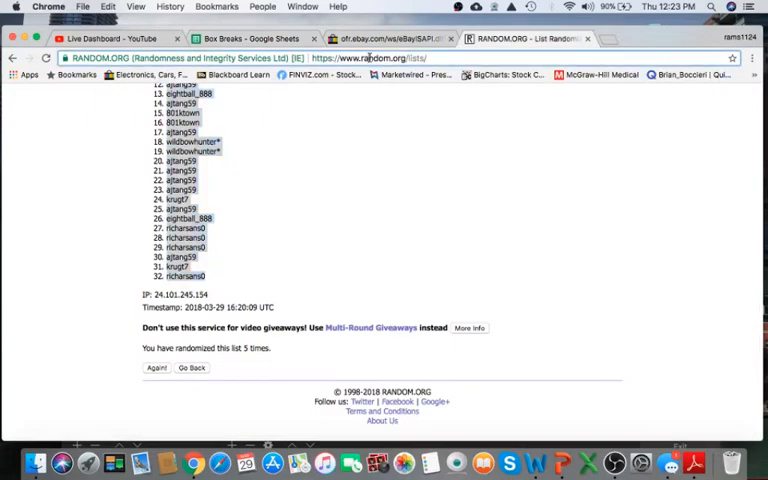
# - Return to the list entry form, randomize the buyers, and reshuffle three more times
pyautogui.click(192, 368)
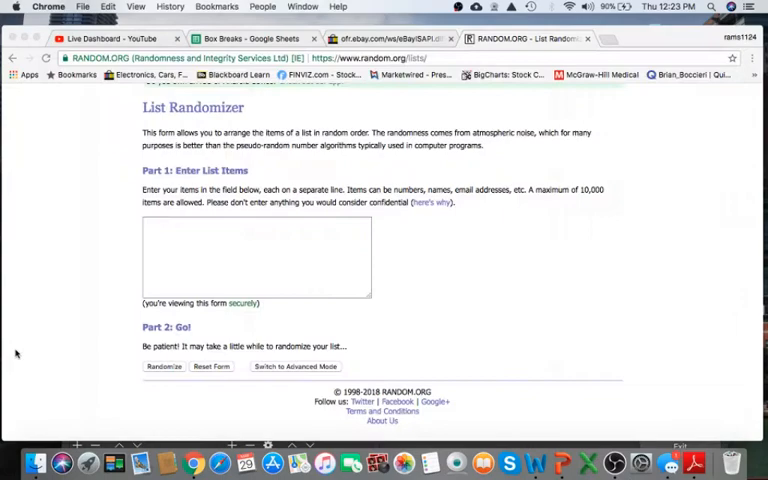
pyautogui.click(164, 367)
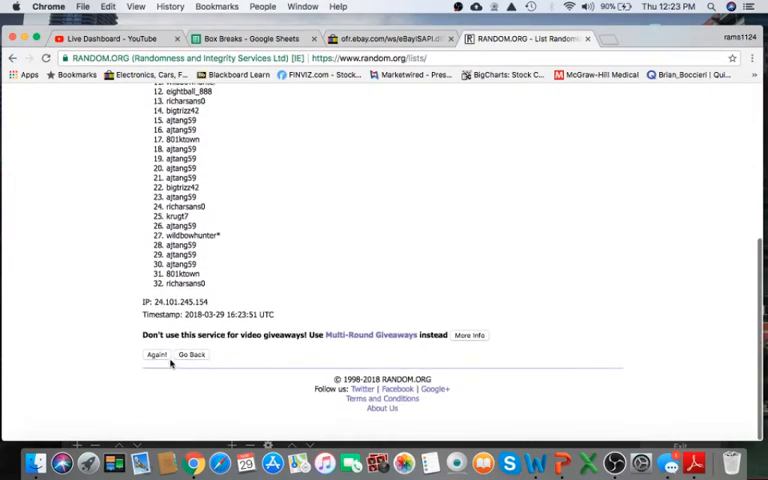
pyautogui.click(157, 366)
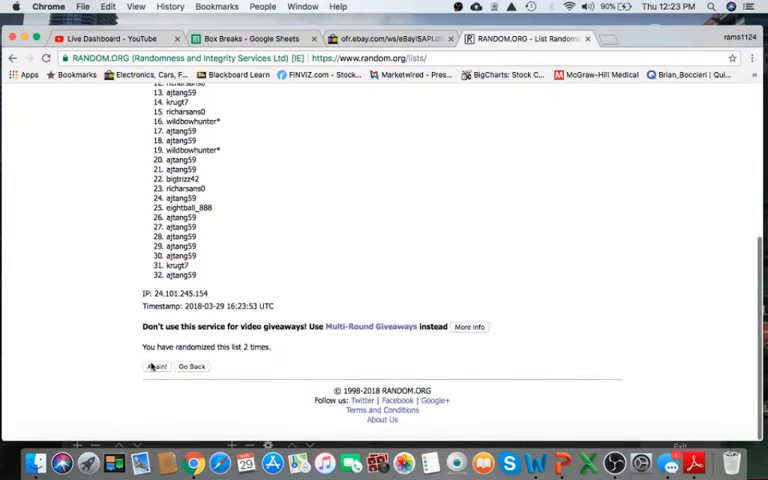
pyautogui.click(156, 367)
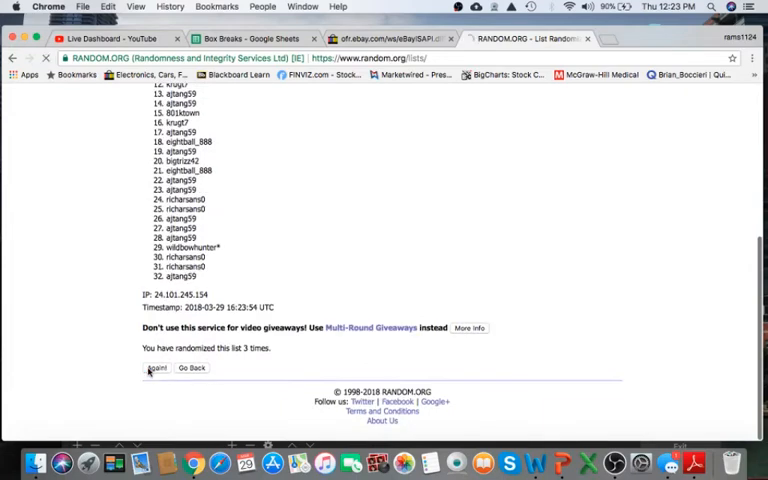
pyautogui.click(157, 368)
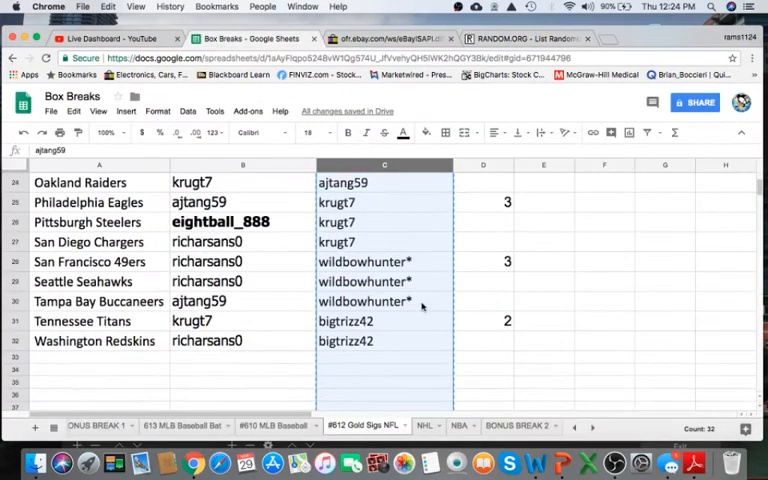
# - On BONUS BREAK 2, enter 'Beak 612 Gold Sigs' for the Green Bay Packers spot
pyautogui.click(517, 425)
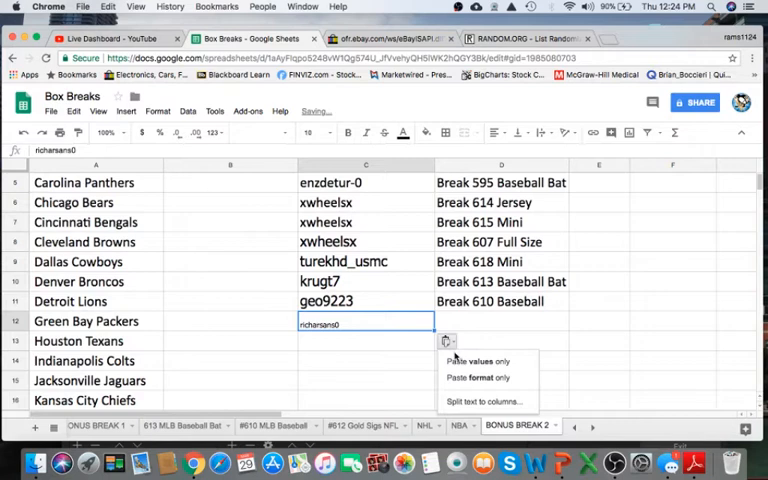
pyautogui.write('Bea')
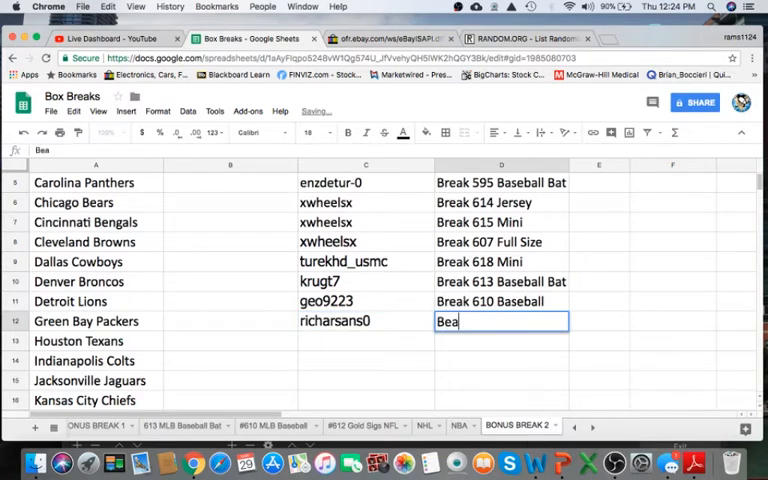
pyautogui.write('k')
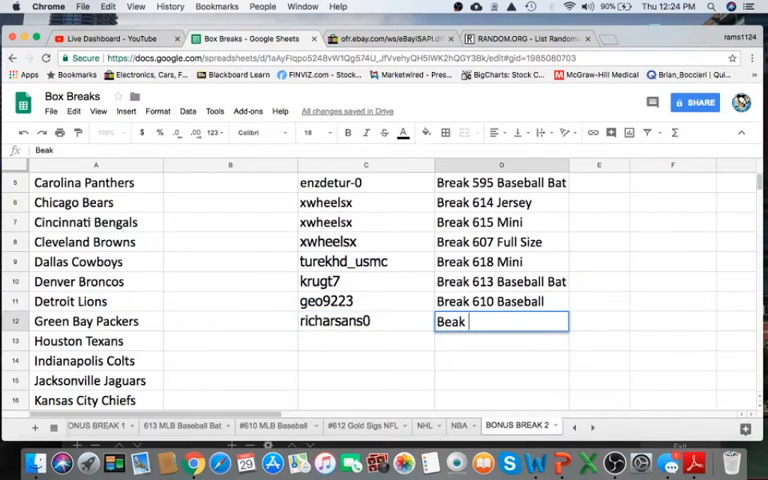
pyautogui.write('612 Gold S')
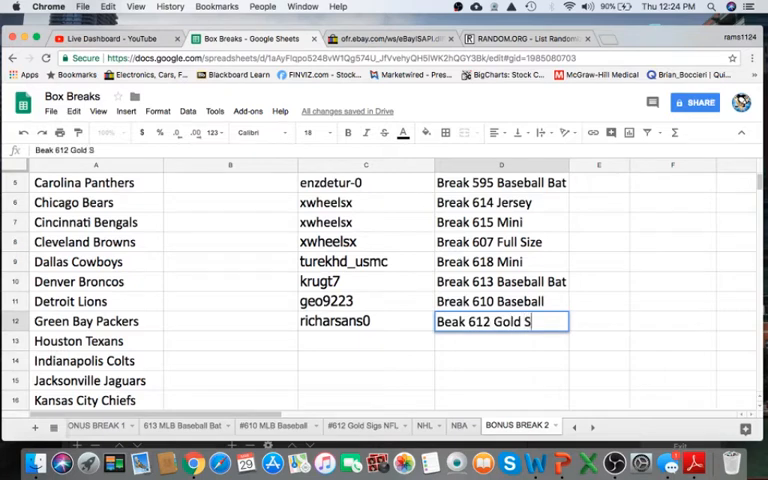
pyautogui.write('igs')
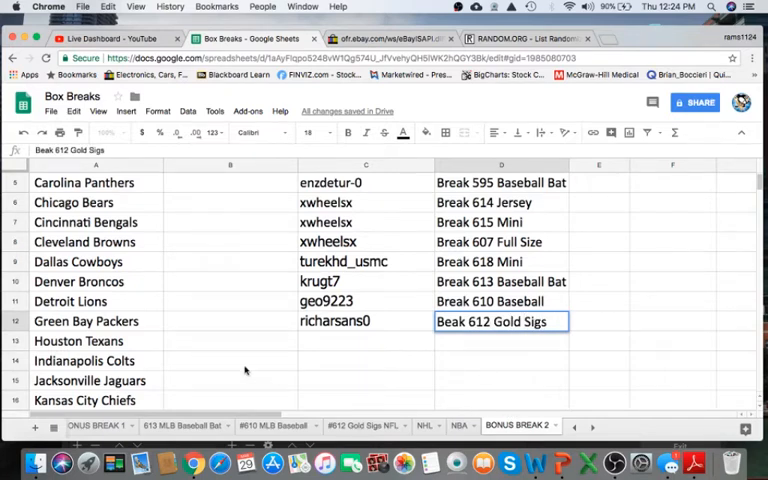